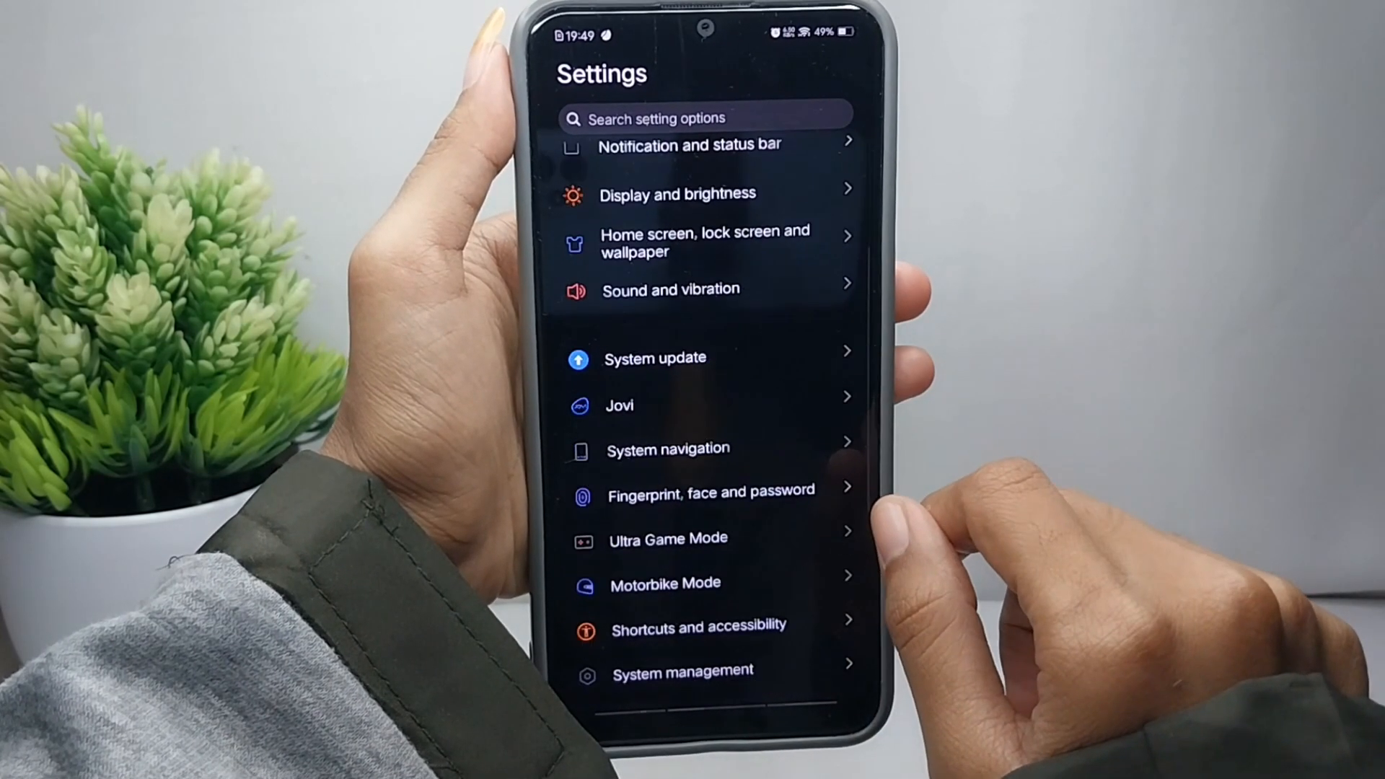
- Bring the lower part of the Settings list into view, down to System management
scroll("down", 3)
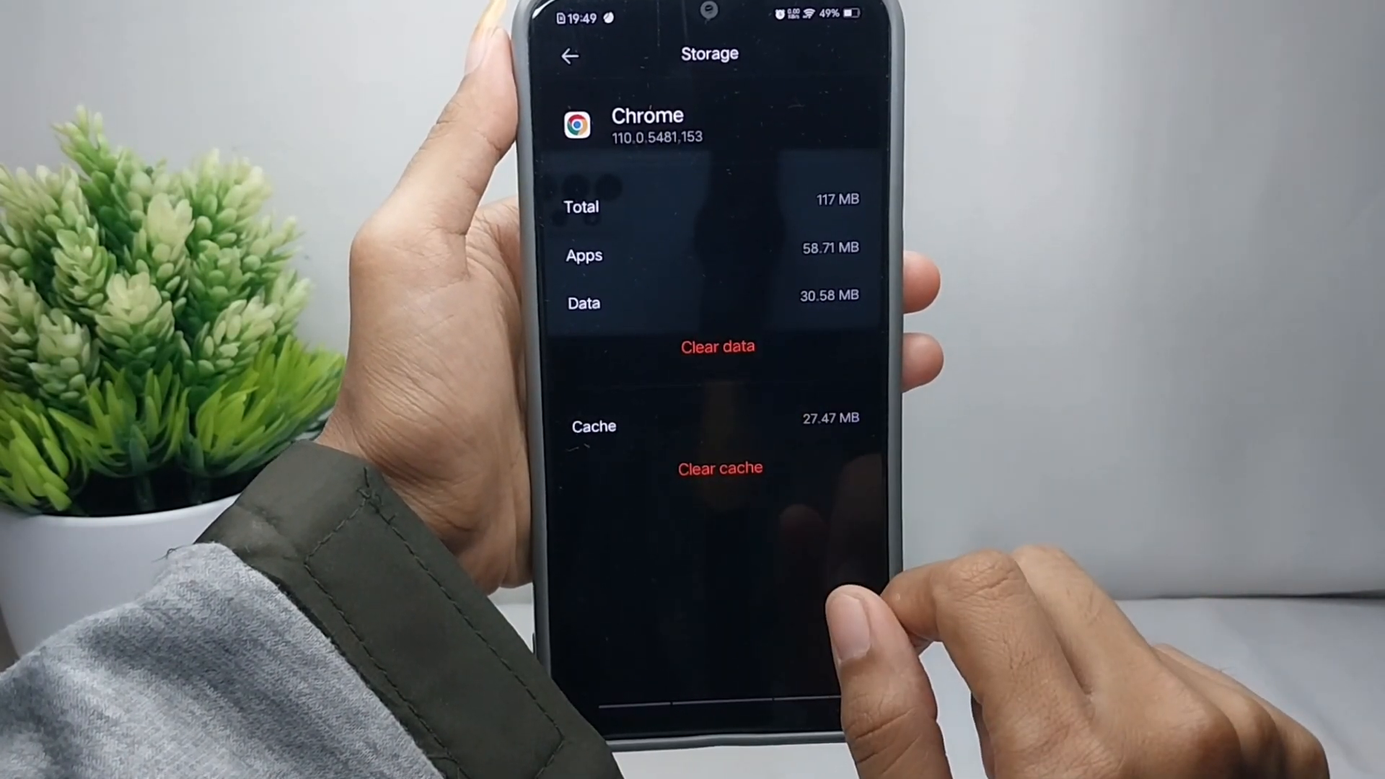
- Reach Chrome's own storage management page via Clear data on the Storage screen
left_click(717, 345)
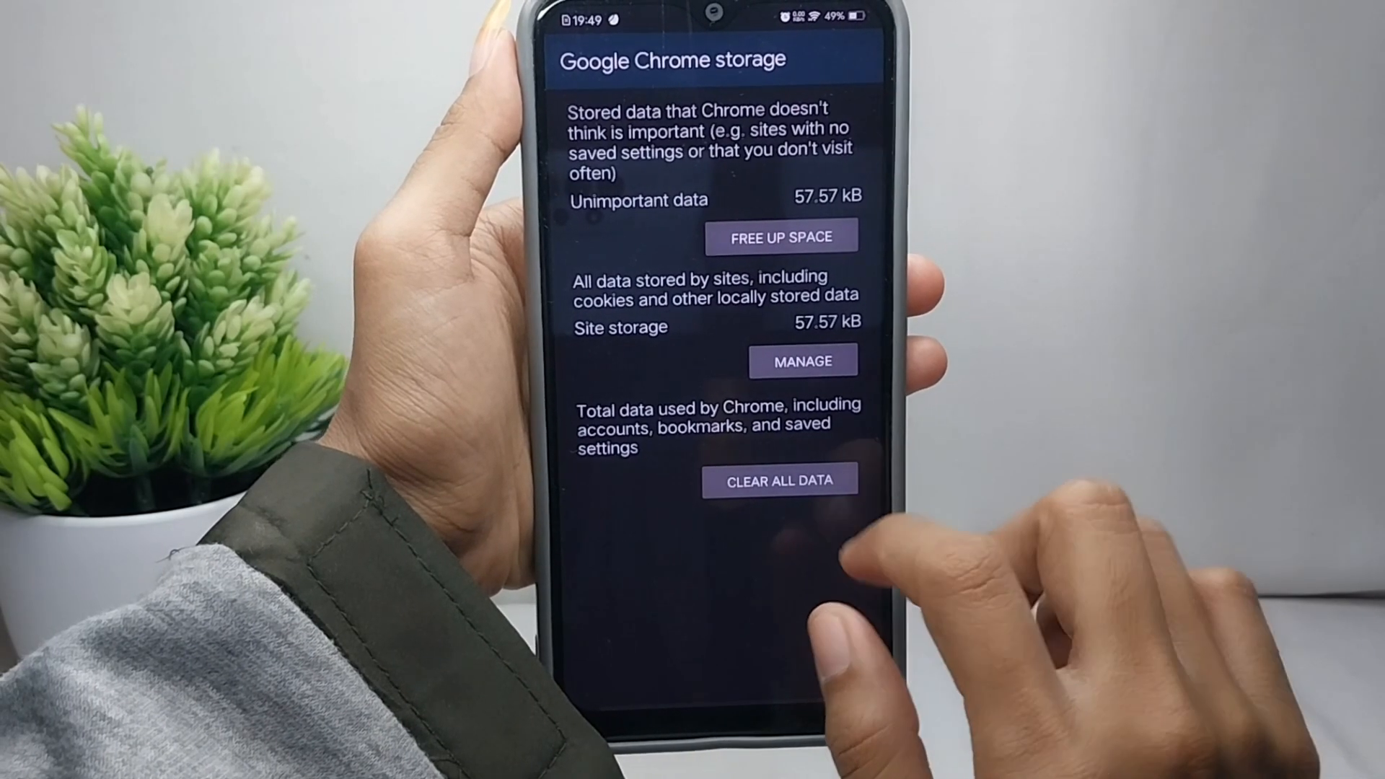